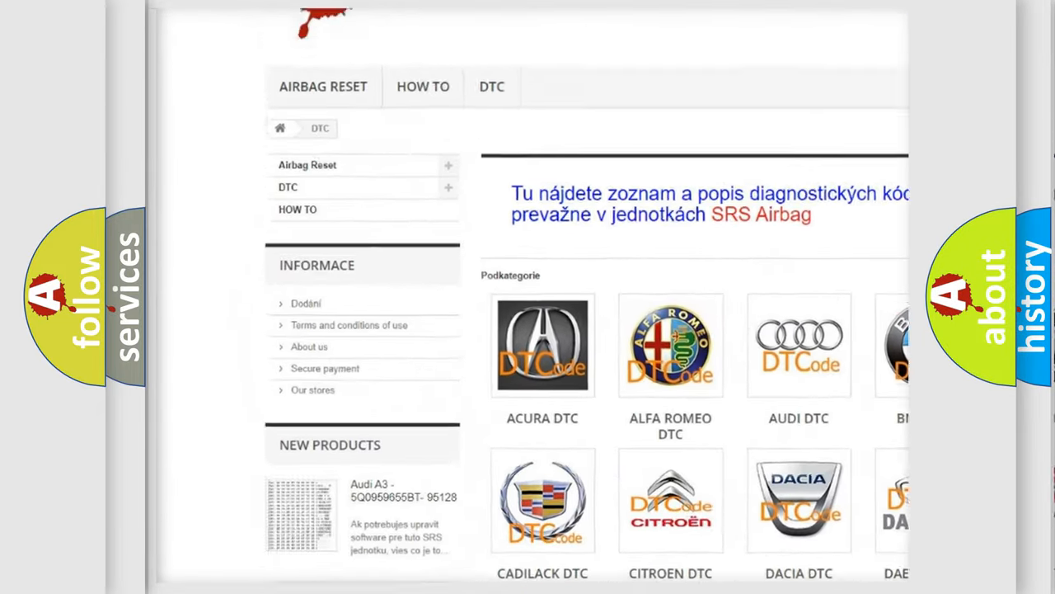
scroll("down", 3)
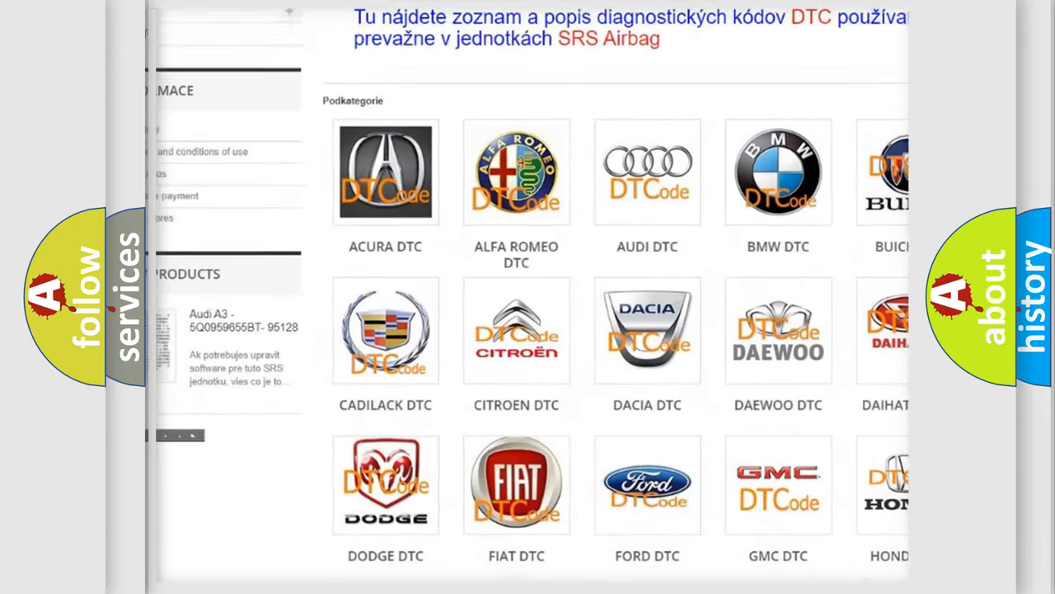
scroll("down", 3)
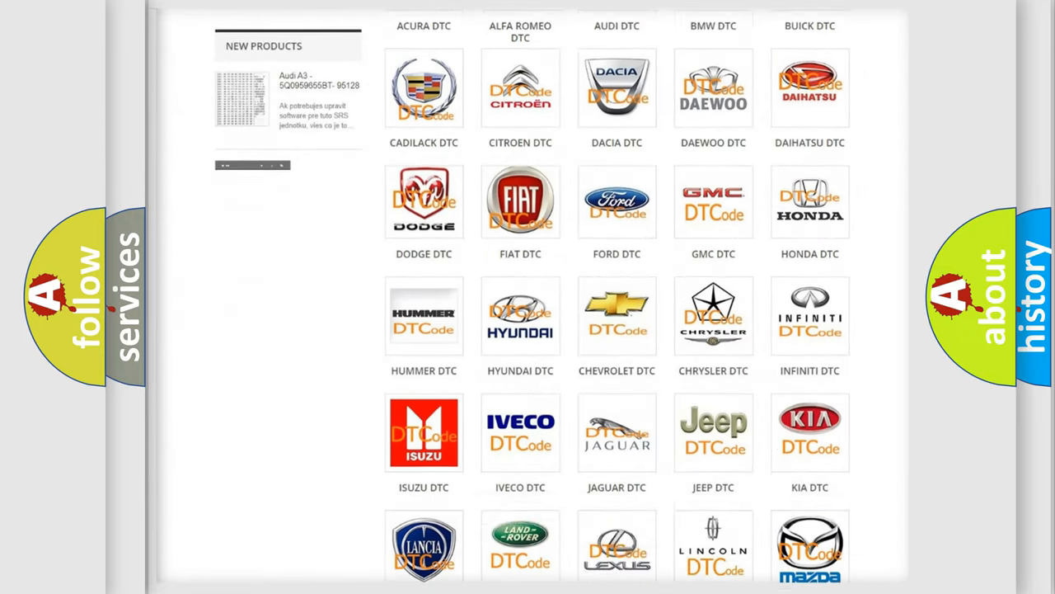
scroll("down", 3)
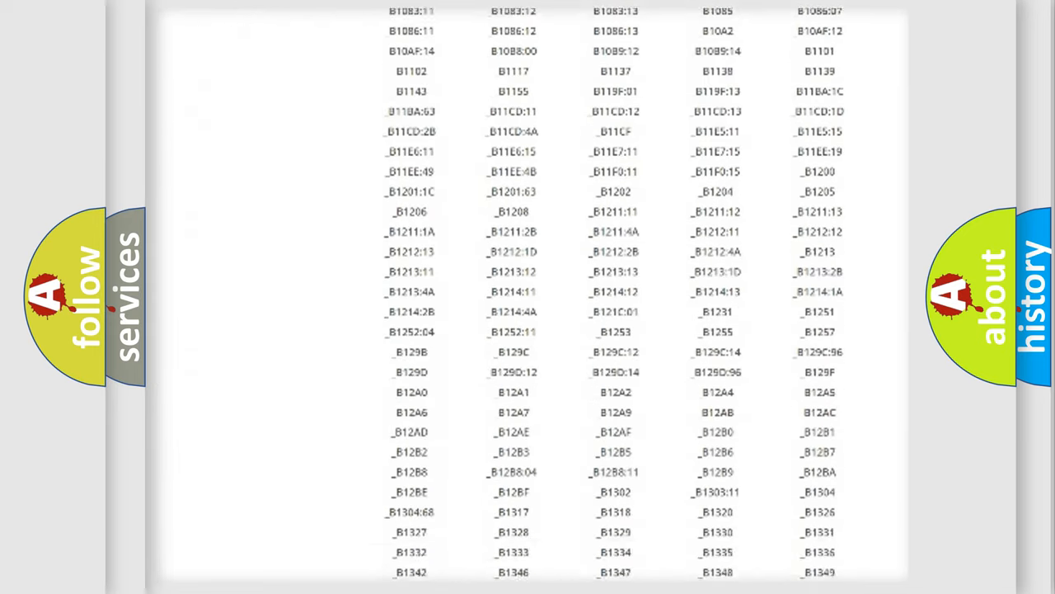
scroll("down", 3)
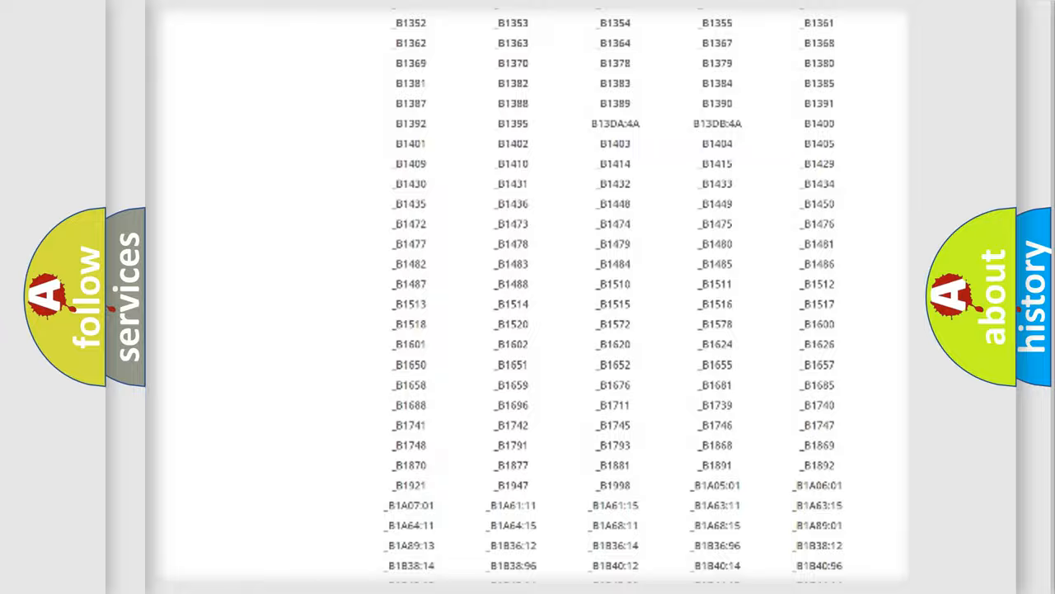
scroll("up", 3)
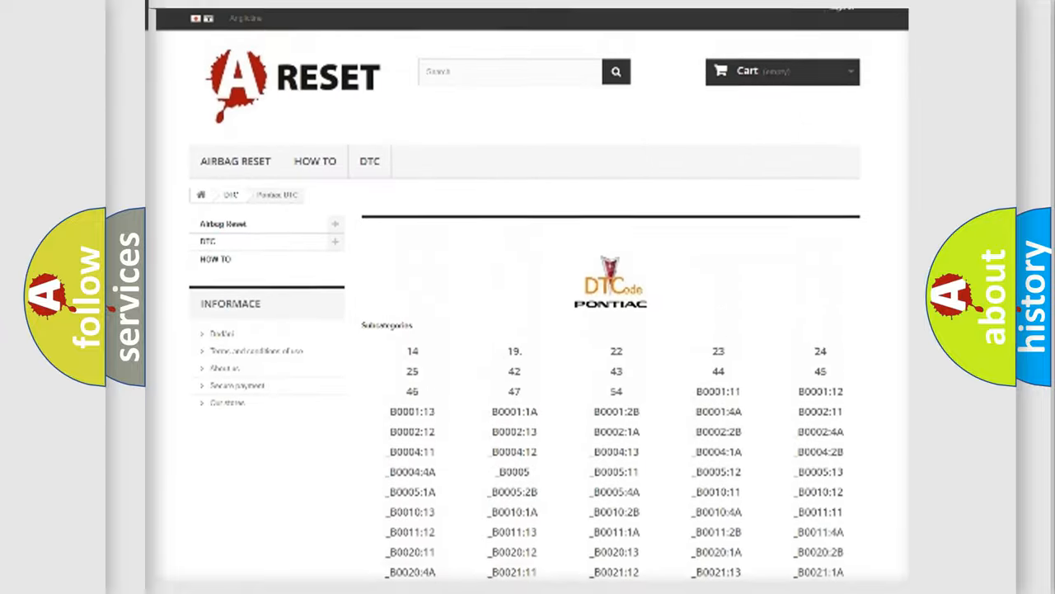